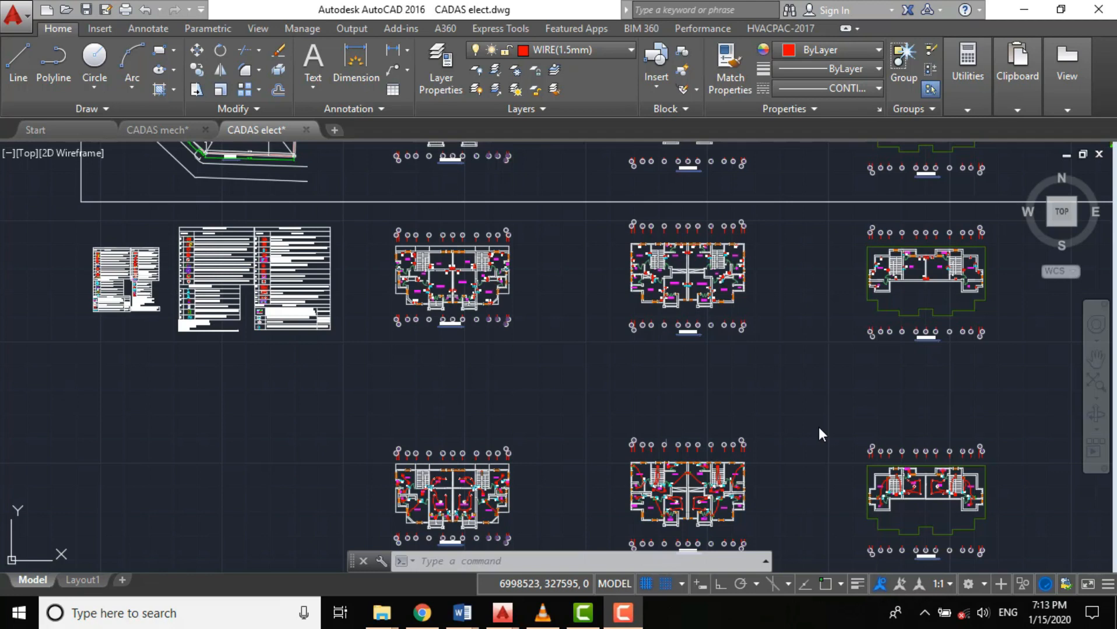
{"action": "mouse_move", "coordinate": [300, 331]}
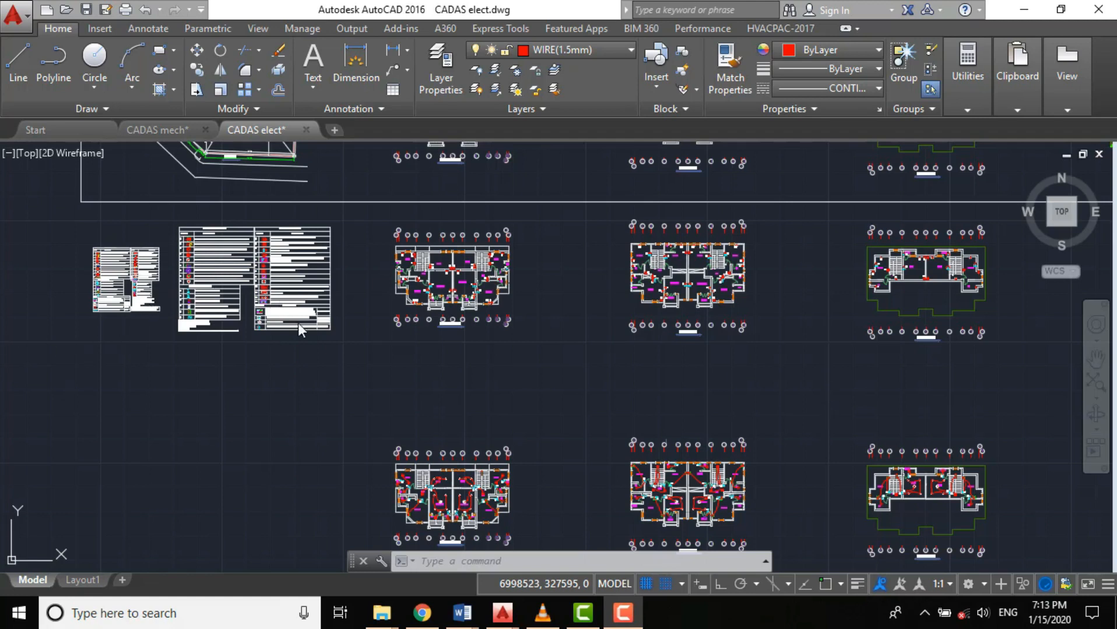
{"action": "mouse_move", "coordinate": [285, 403]}
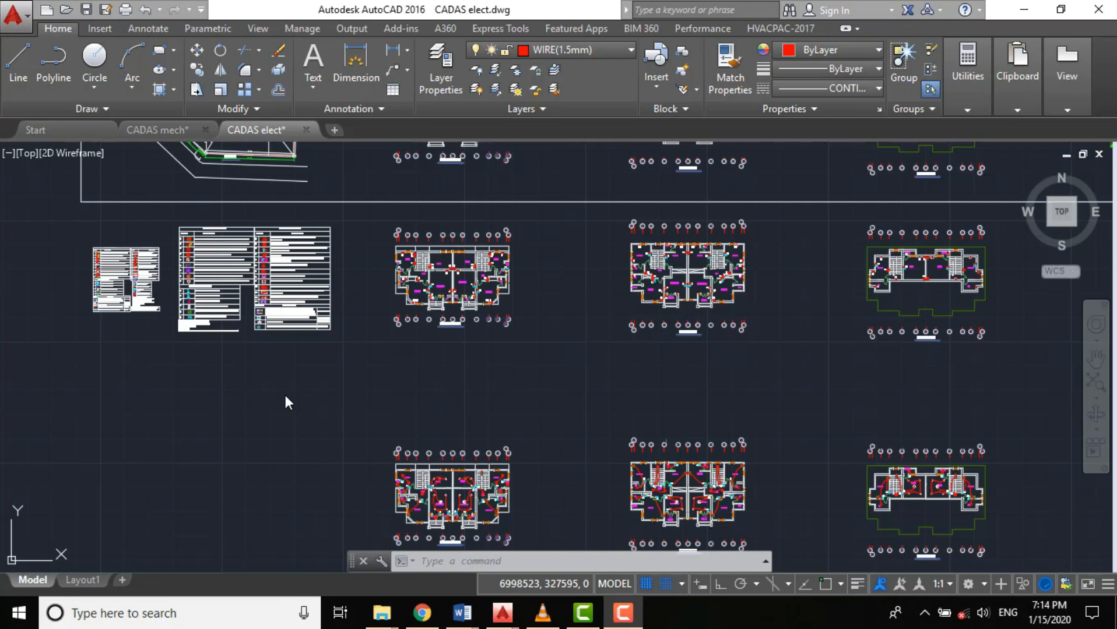
{"action": "mouse_move", "coordinate": [292, 408]}
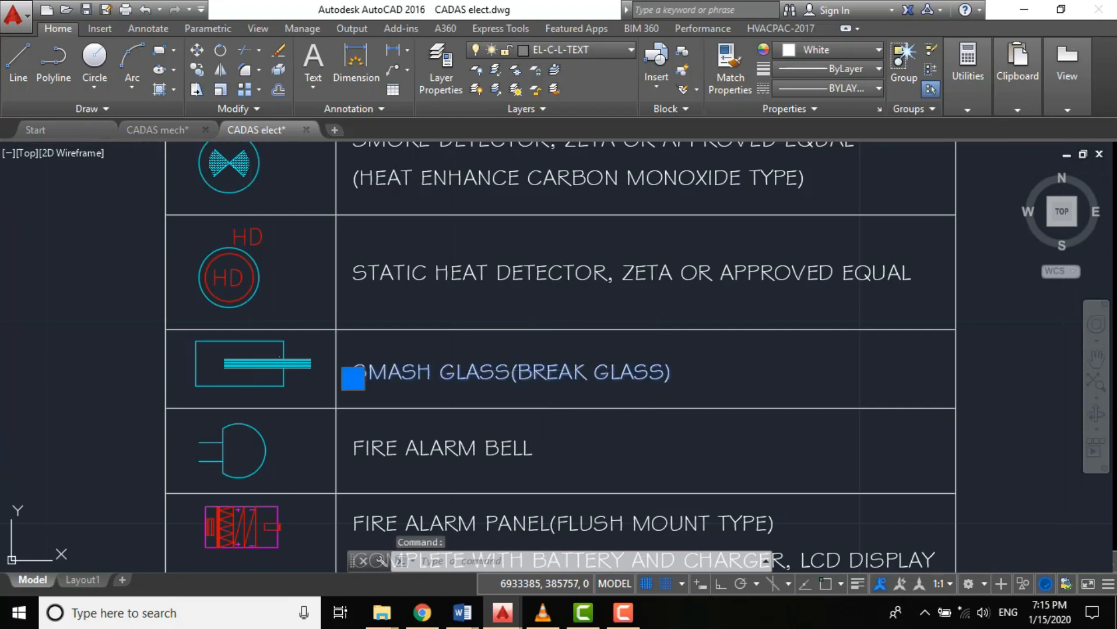
Step: Add 'OR MANUAL CALL POINT' inside the bracket of the SMASH GLASS legend text
{"action": "double_click", "coordinate": [508, 373]}
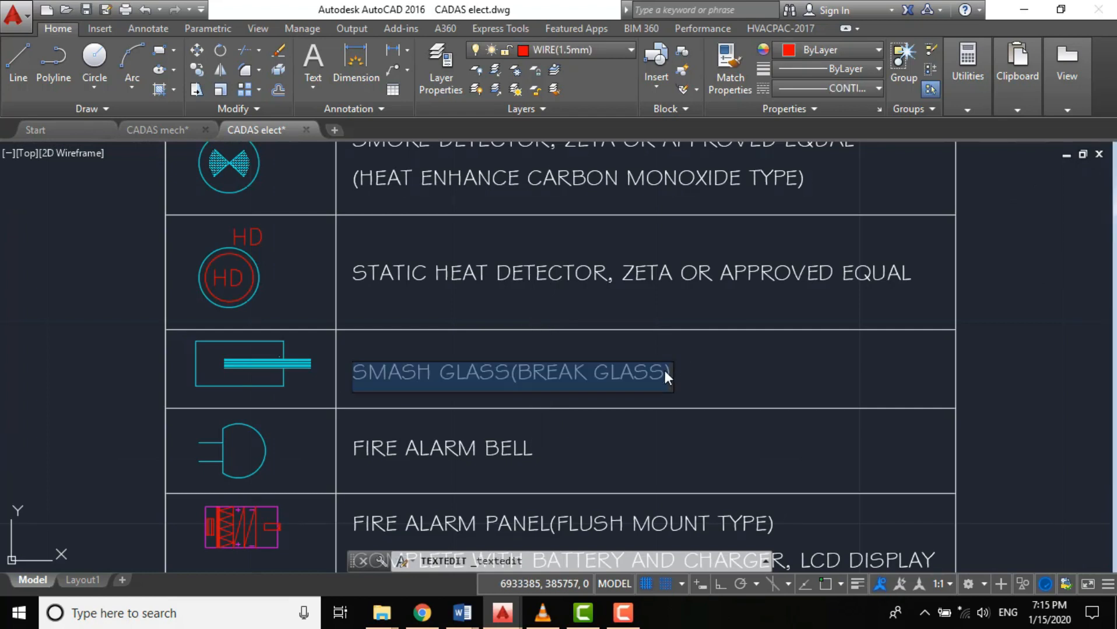
{"action": "left_click", "coordinate": [728, 381]}
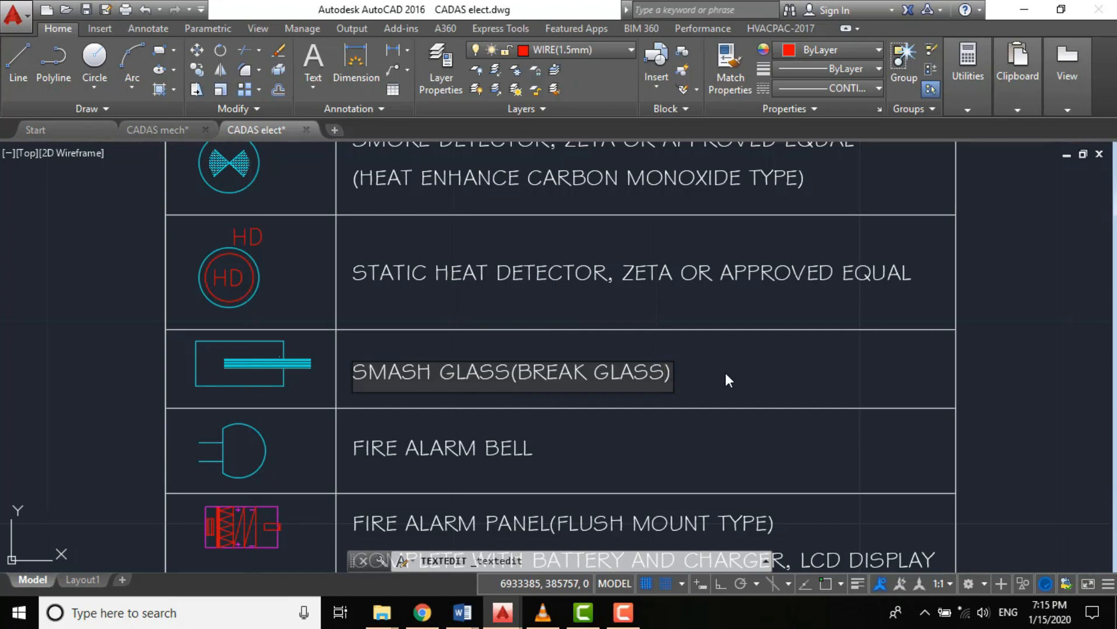
{"action": "type", "text": "OR"}
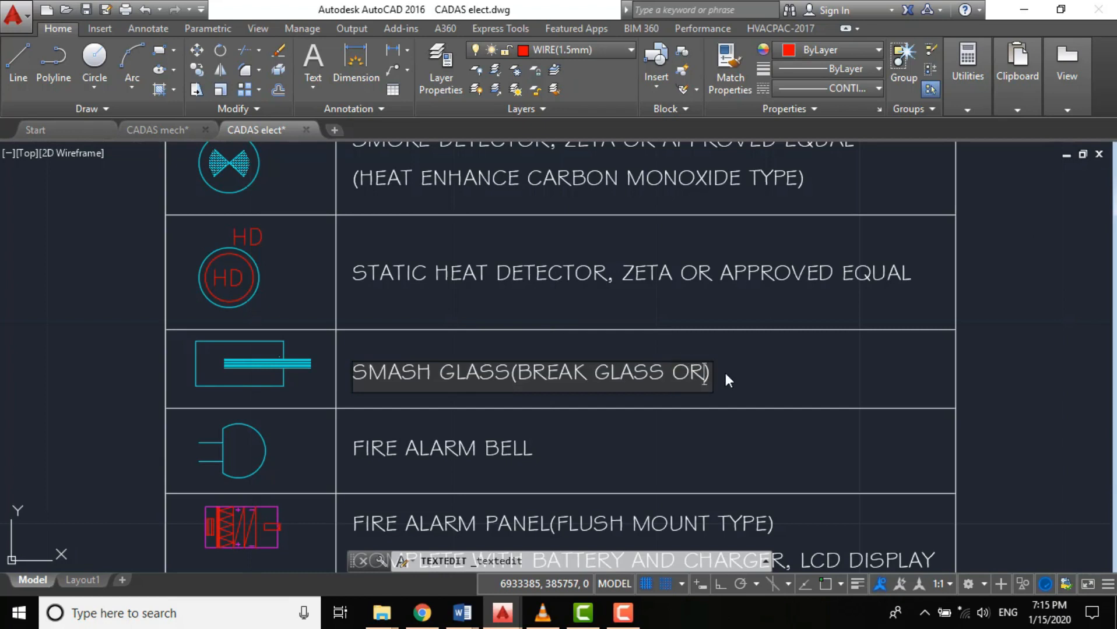
{"action": "type", "text": "MANUAL CALL P"}
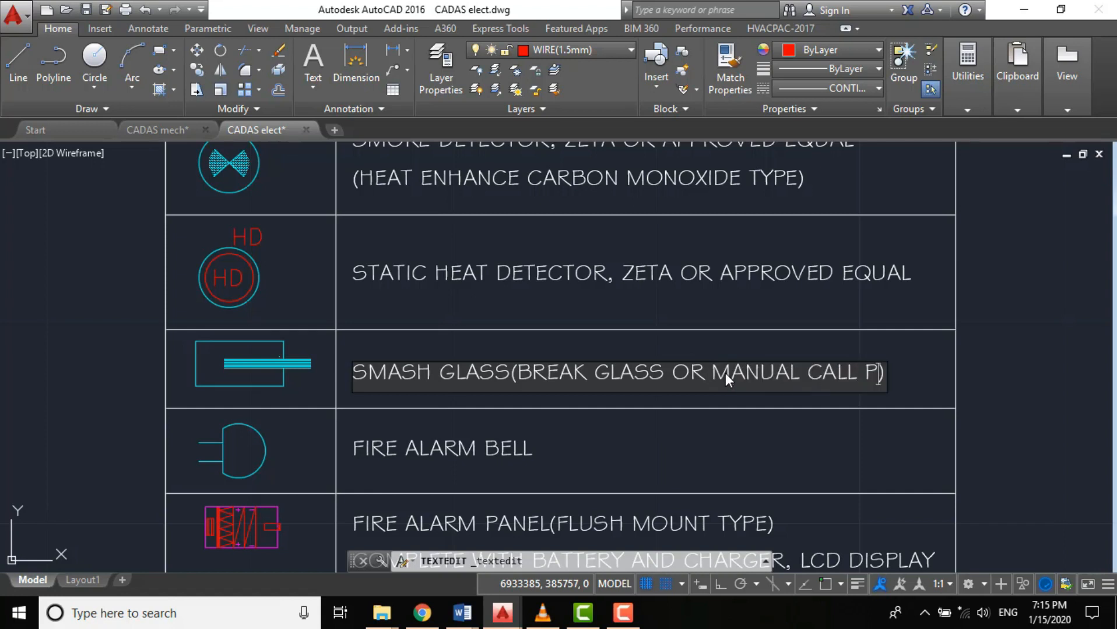
{"action": "type", "text": "OINT"}
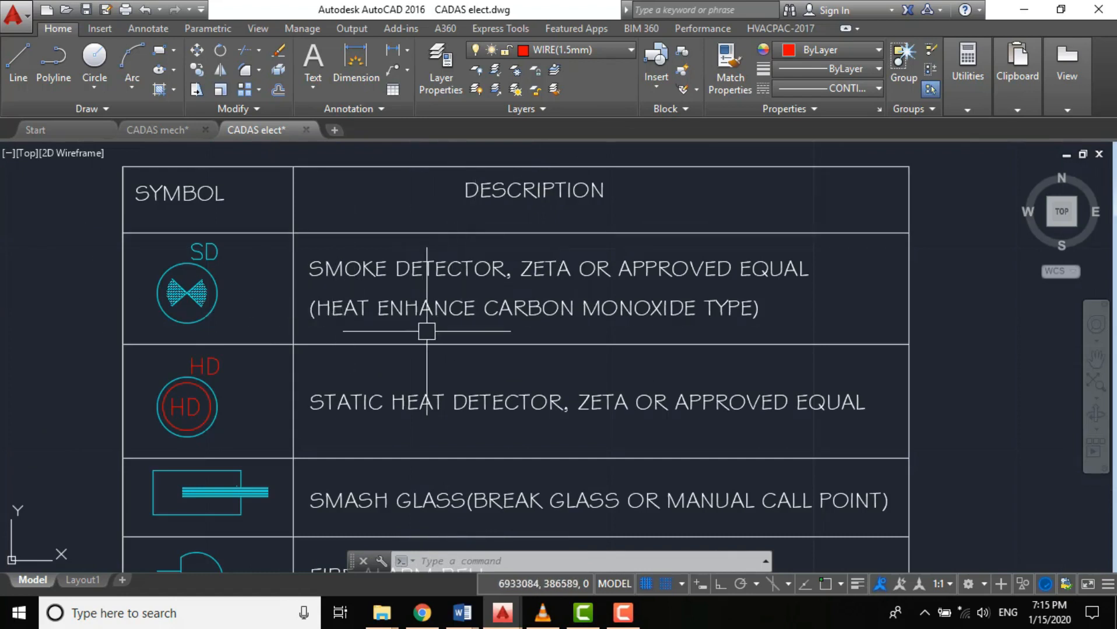
{"action": "mouse_move", "coordinate": [402, 379]}
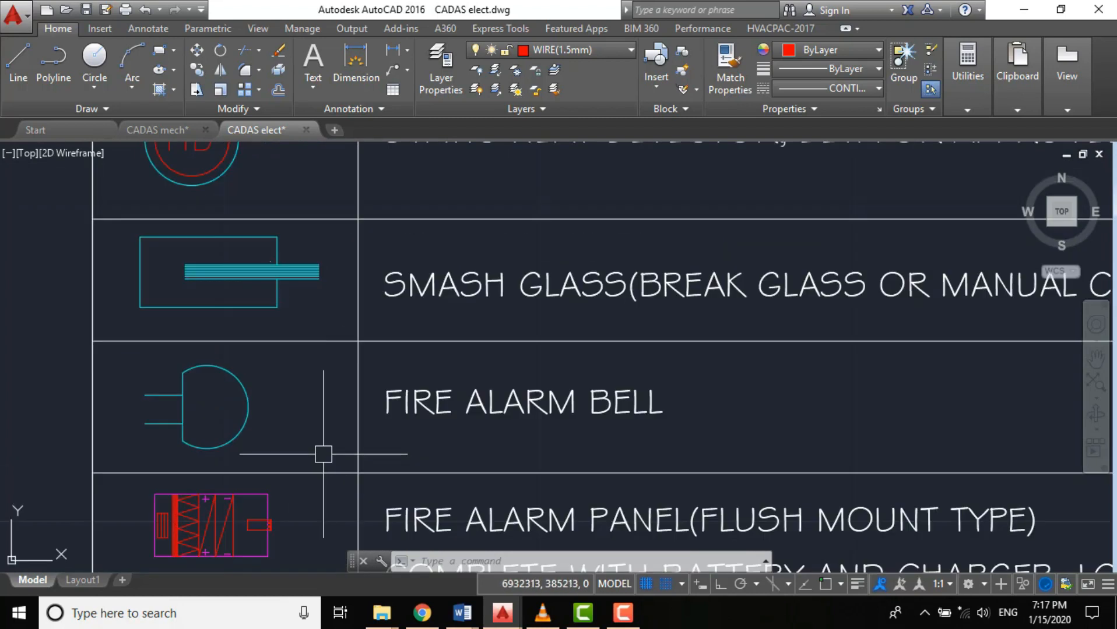
{"action": "mouse_move", "coordinate": [292, 418]}
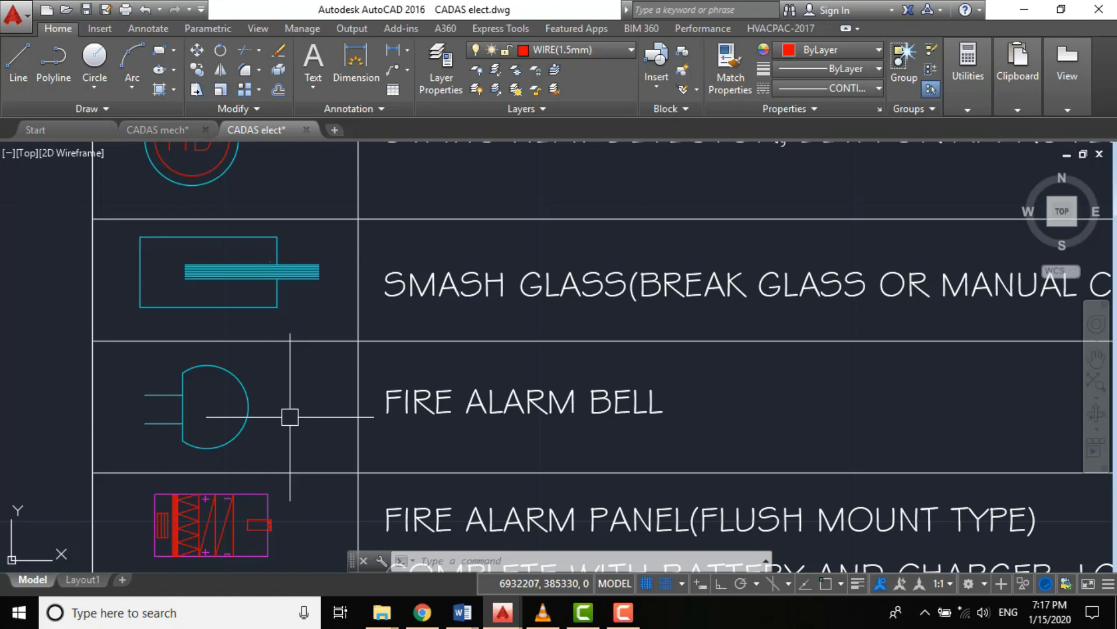
{"action": "mouse_move", "coordinate": [408, 450]}
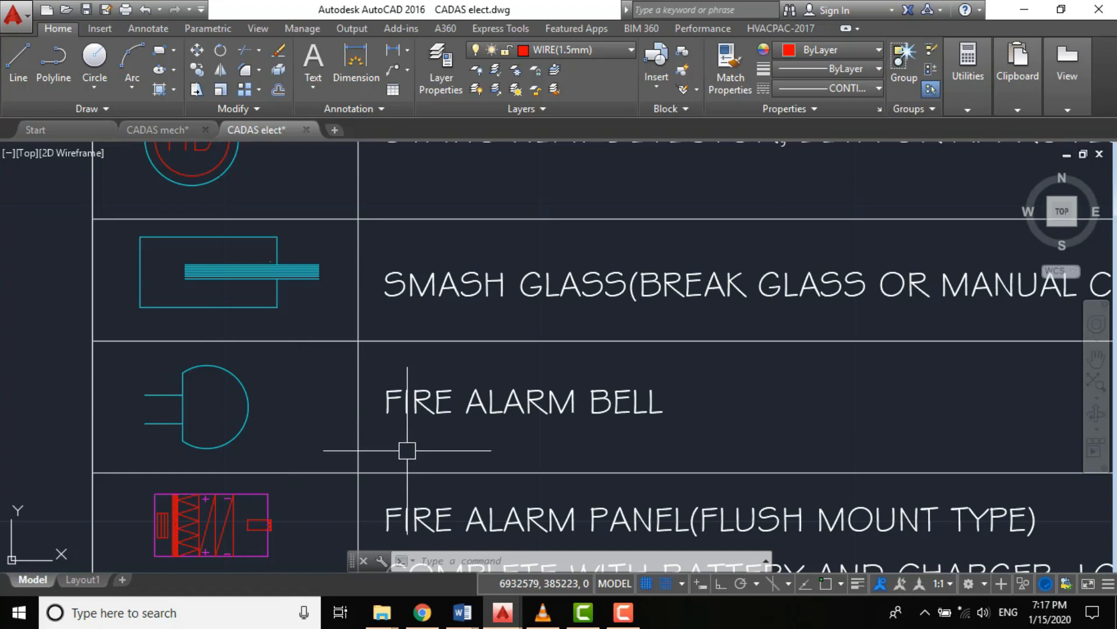
{"action": "mouse_move", "coordinate": [330, 427]}
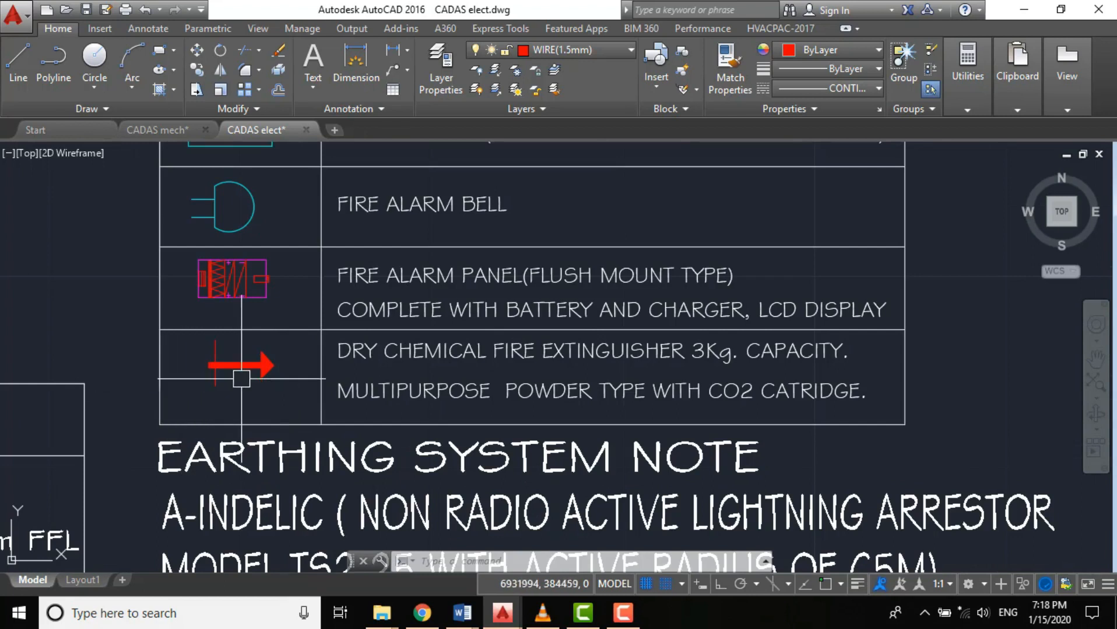
Step: Erase the fire extinguisher symbol and description from the legend
{"action": "key", "text": "Enter"}
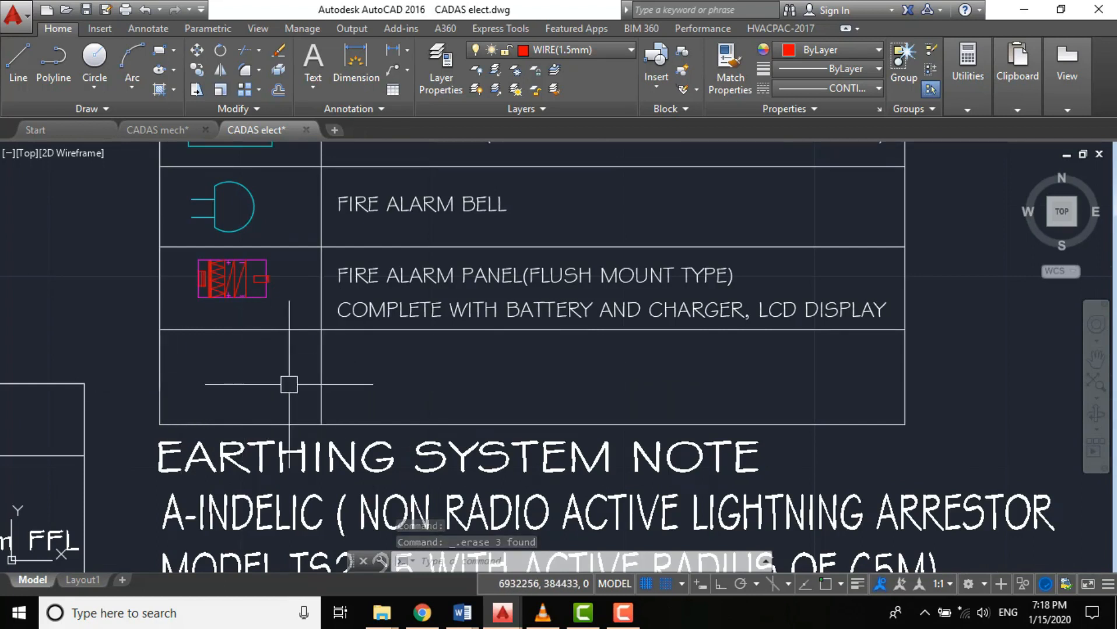
{"action": "key", "text": "ctrl+z"}
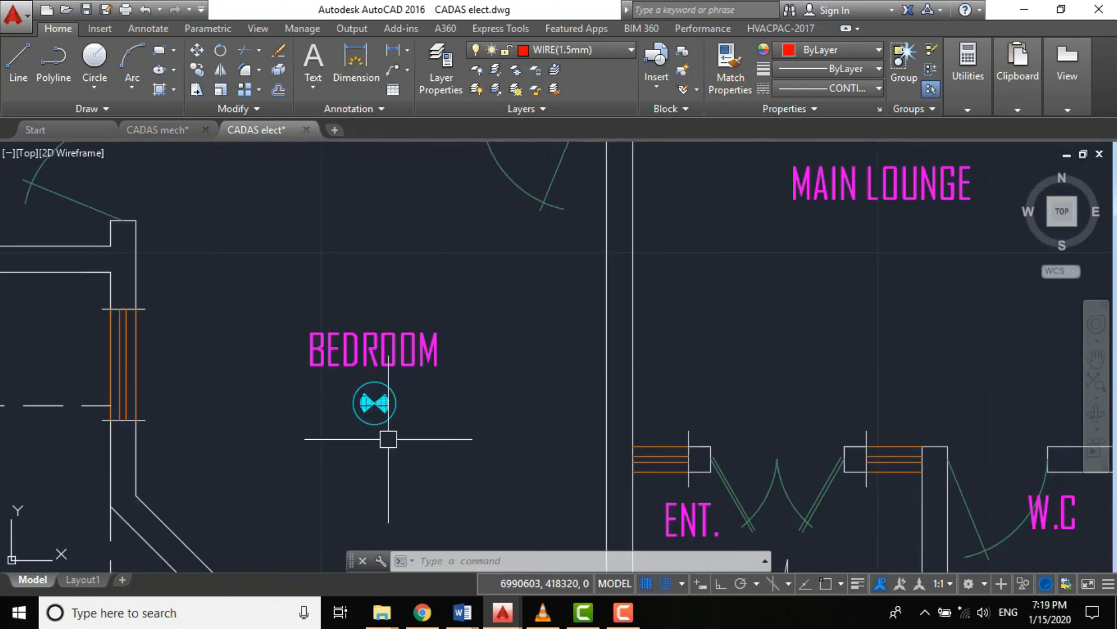
{"action": "mouse_move", "coordinate": [377, 444]}
{"action": "type", "text": "CP"}
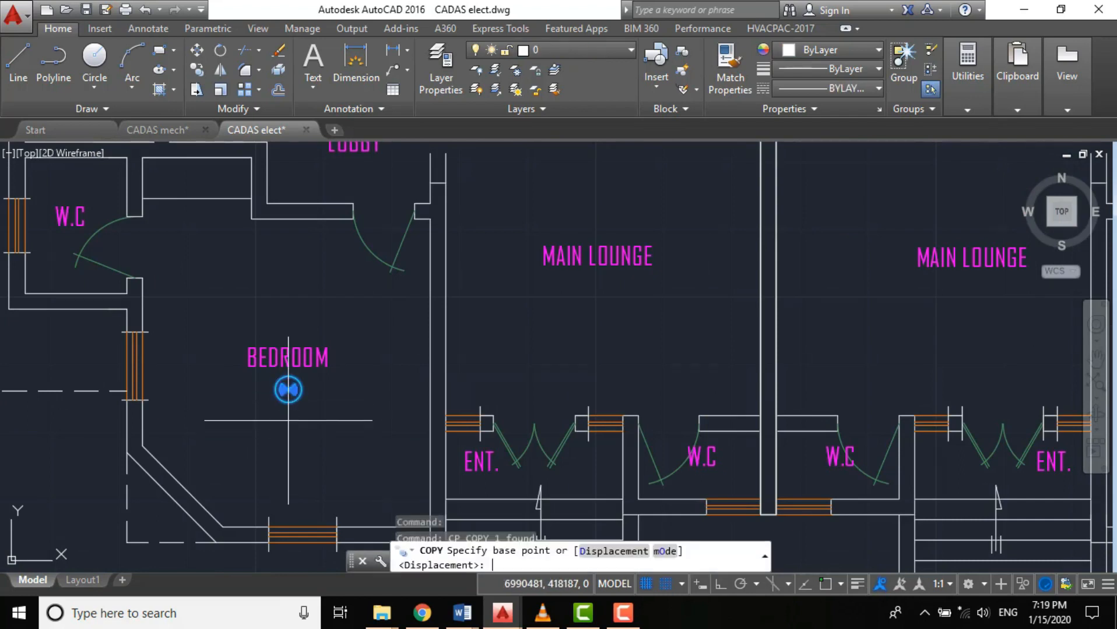
Step: Copy the bedroom smoke detector from its base point, entering 10000, and reposition it by grip
{"action": "left_click", "coordinate": [288, 389]}
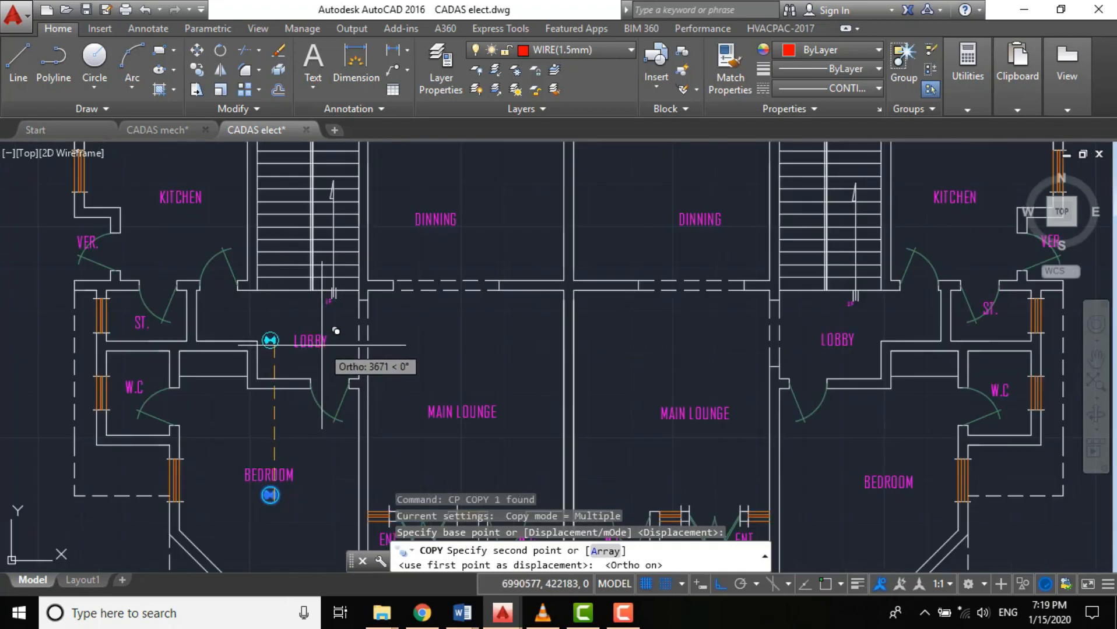
{"action": "type", "text": "10000"}
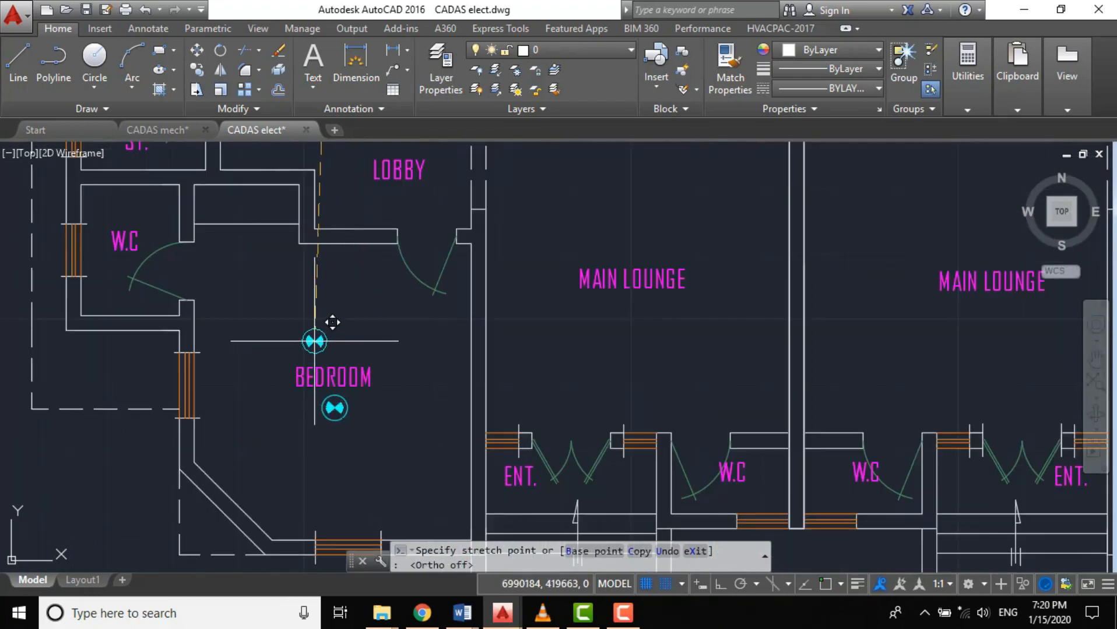
{"action": "left_click_drag", "start_coordinate": [315, 341], "coordinate": [201, 332]}
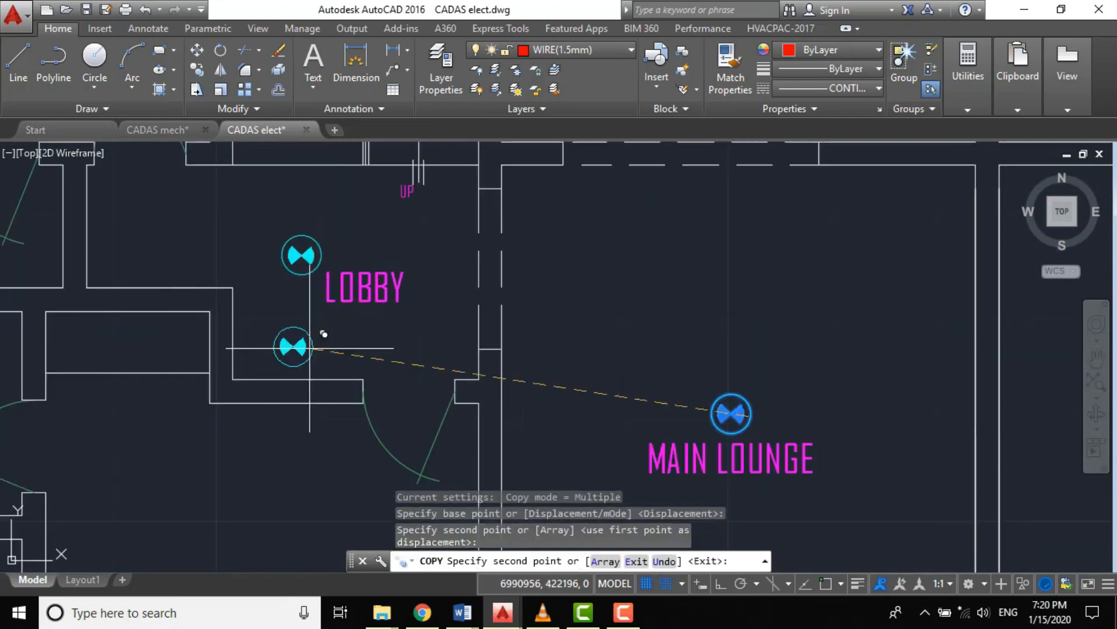
{"action": "scroll", "scroll_direction": "down", "scroll_amount": 3}
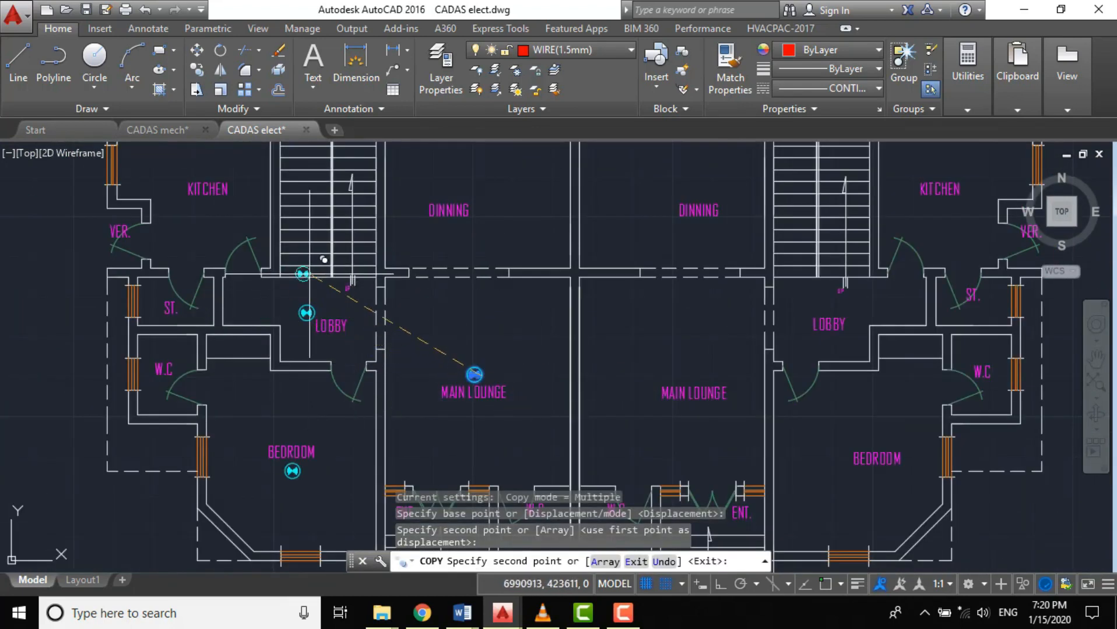
Step: Place a smoke detector copy in the main lounge and scroll on
{"action": "left_click", "coordinate": [312, 330]}
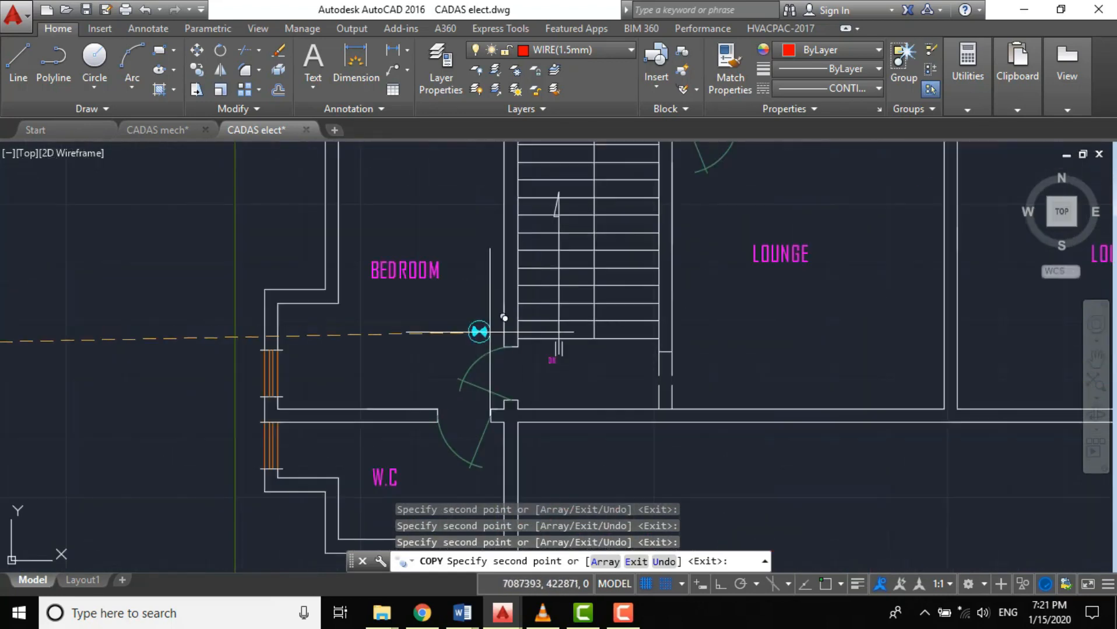
{"action": "scroll", "scroll_direction": "down", "scroll_amount": 3}
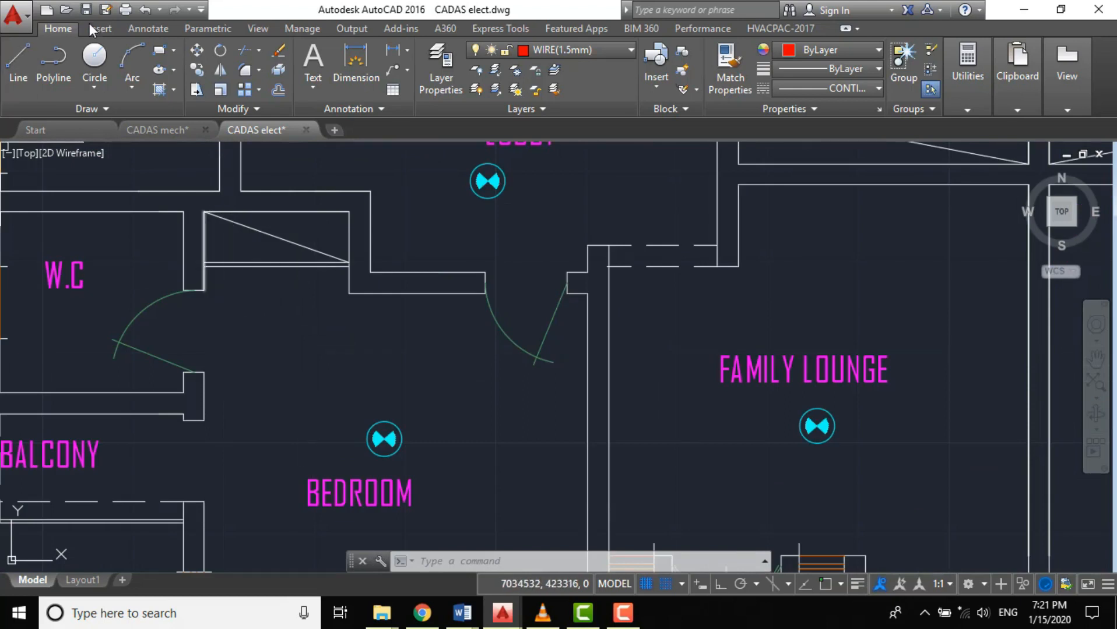
Step: Cancel the stray DIMALIGNED command from the toolbar
{"action": "left_click", "coordinate": [391, 50]}
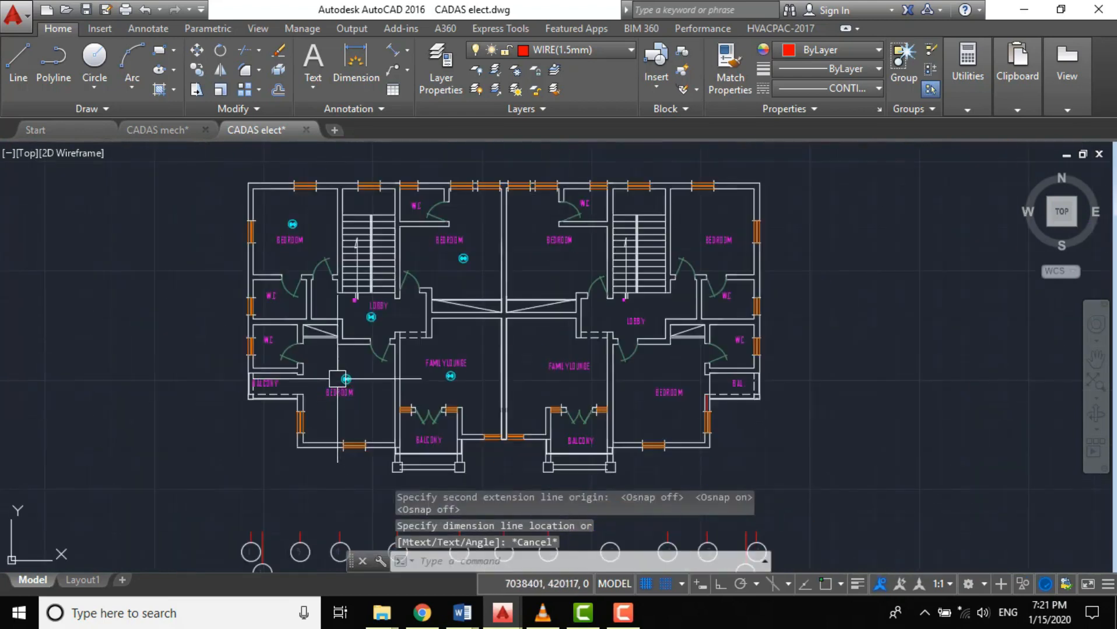
{"action": "mouse_move", "coordinate": [257, 250]}
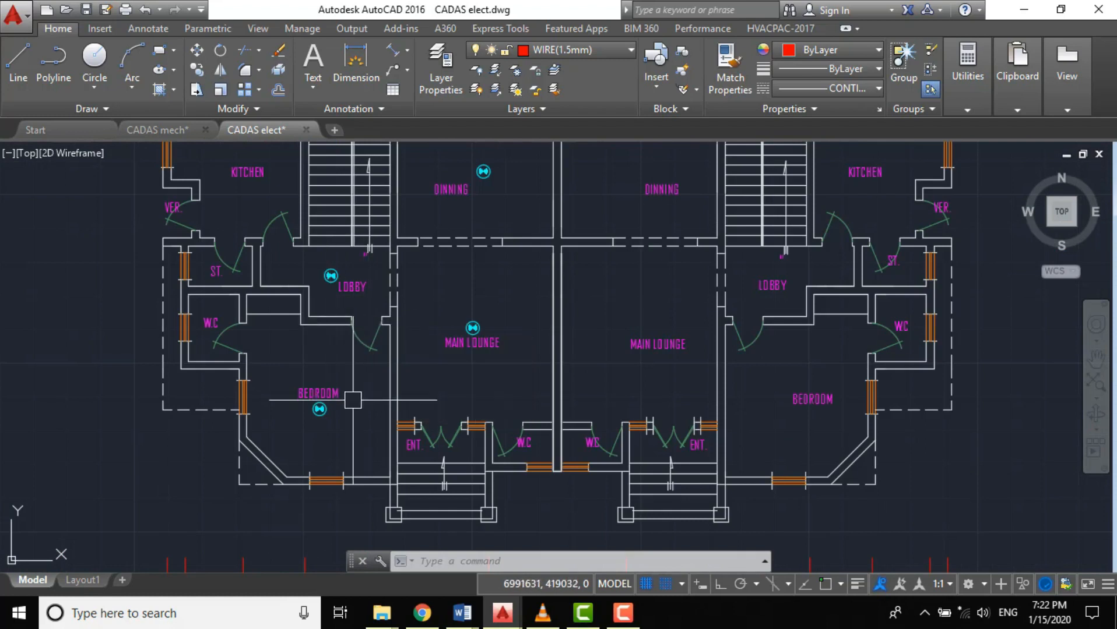
{"action": "scroll", "scroll_direction": "down", "scroll_amount": 3}
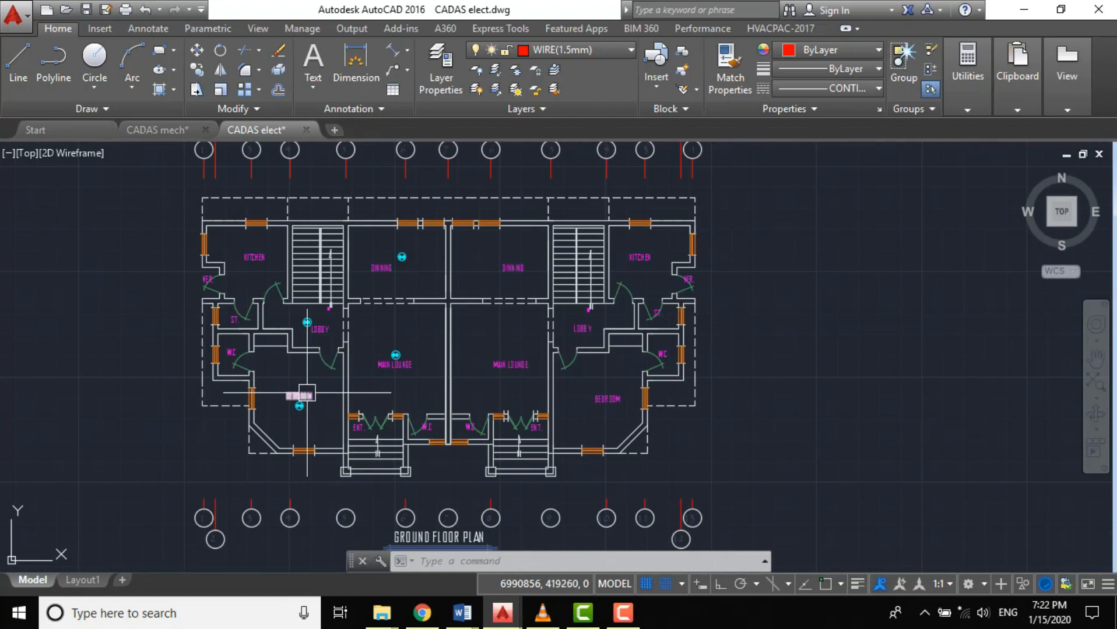
{"action": "mouse_move", "coordinate": [325, 412]}
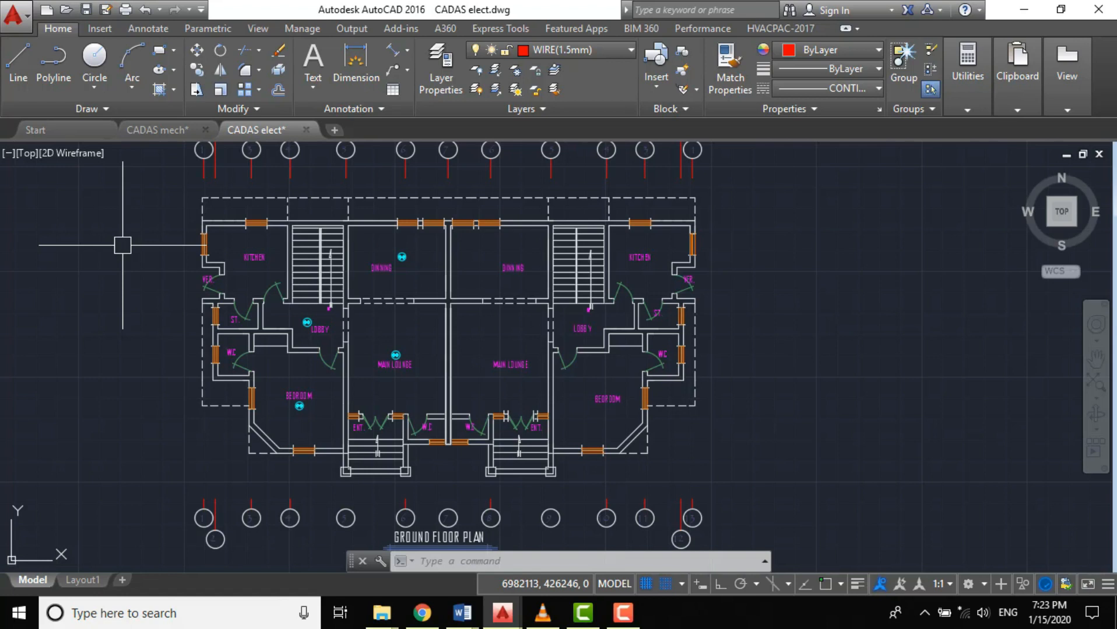
{"action": "mouse_move", "coordinate": [62, 413]}
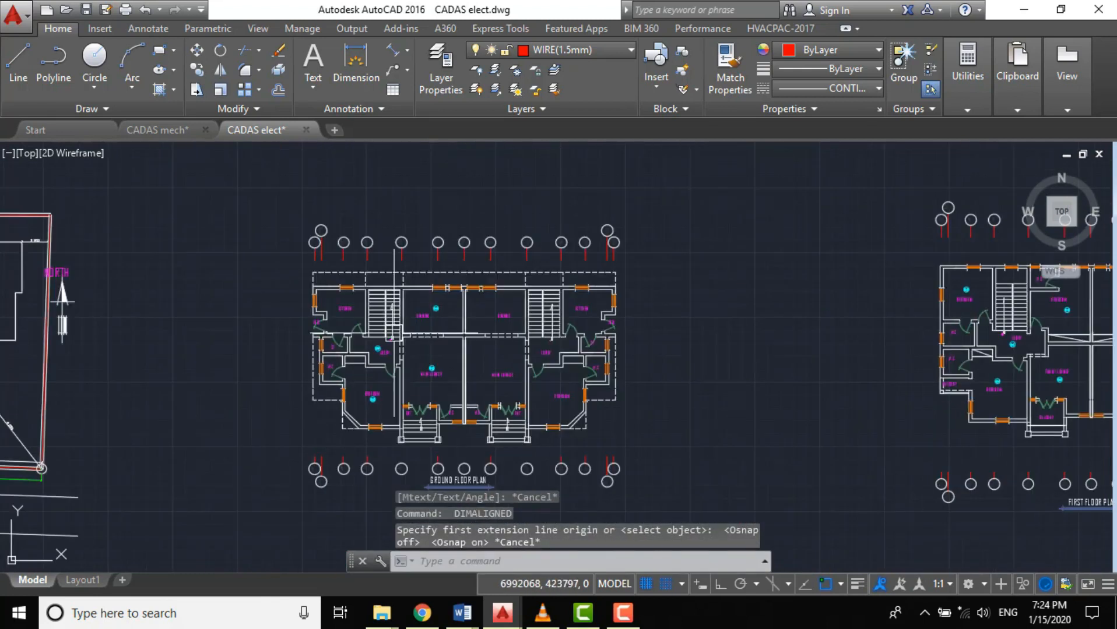
Step: Scale the kitchen heat detector by 1.3 about its centre
{"action": "scroll", "scroll_direction": "down", "scroll_amount": 3}
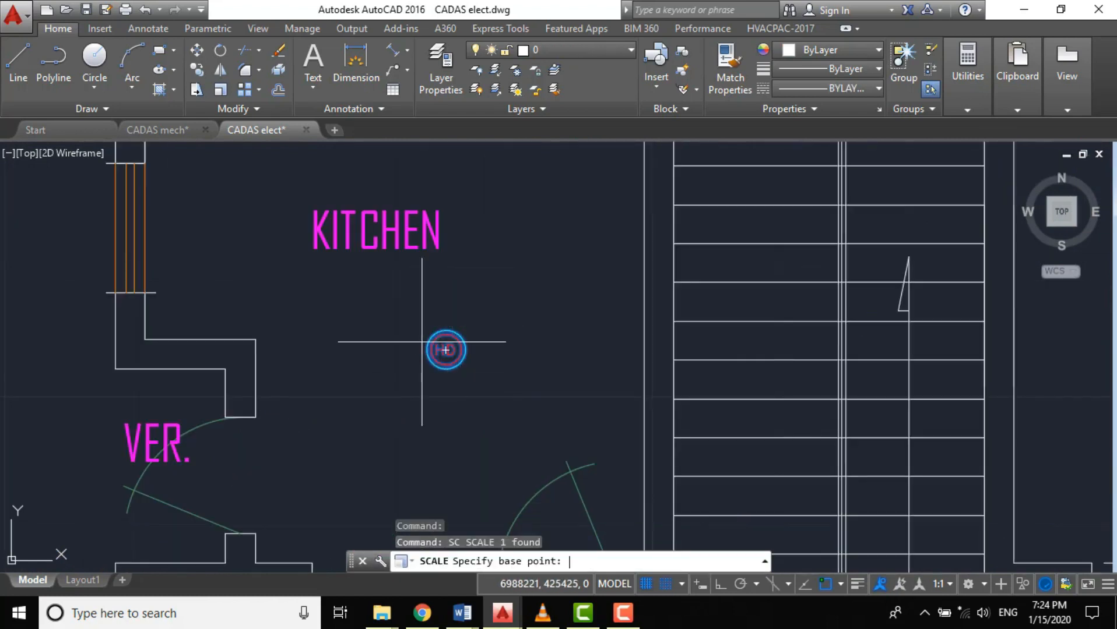
{"action": "left_click", "coordinate": [445, 349]}
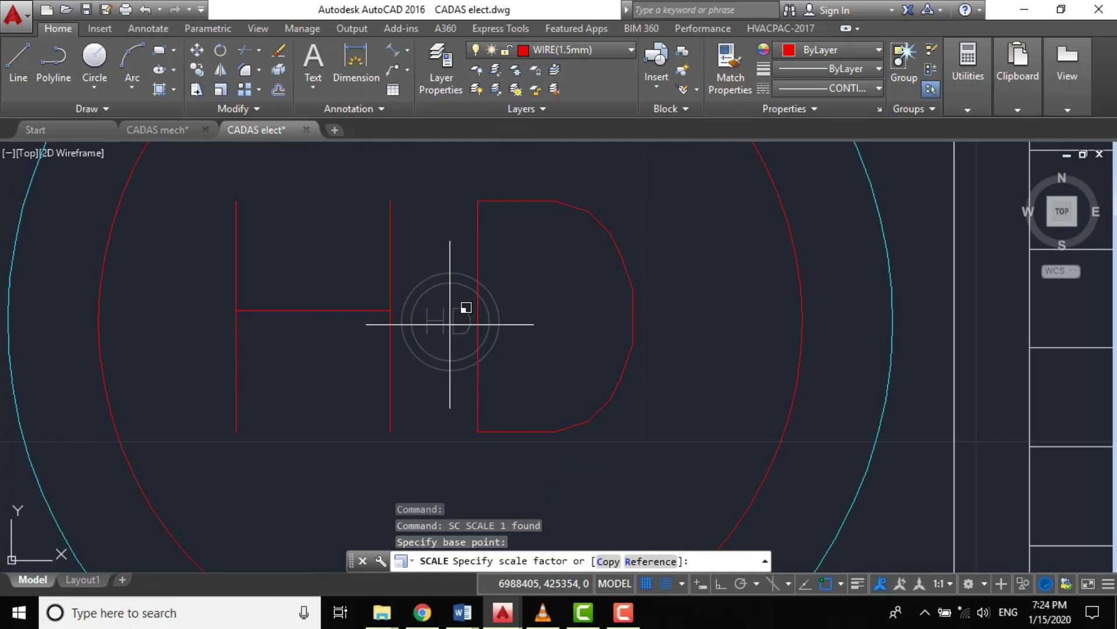
{"action": "type", "text": "1.3"}
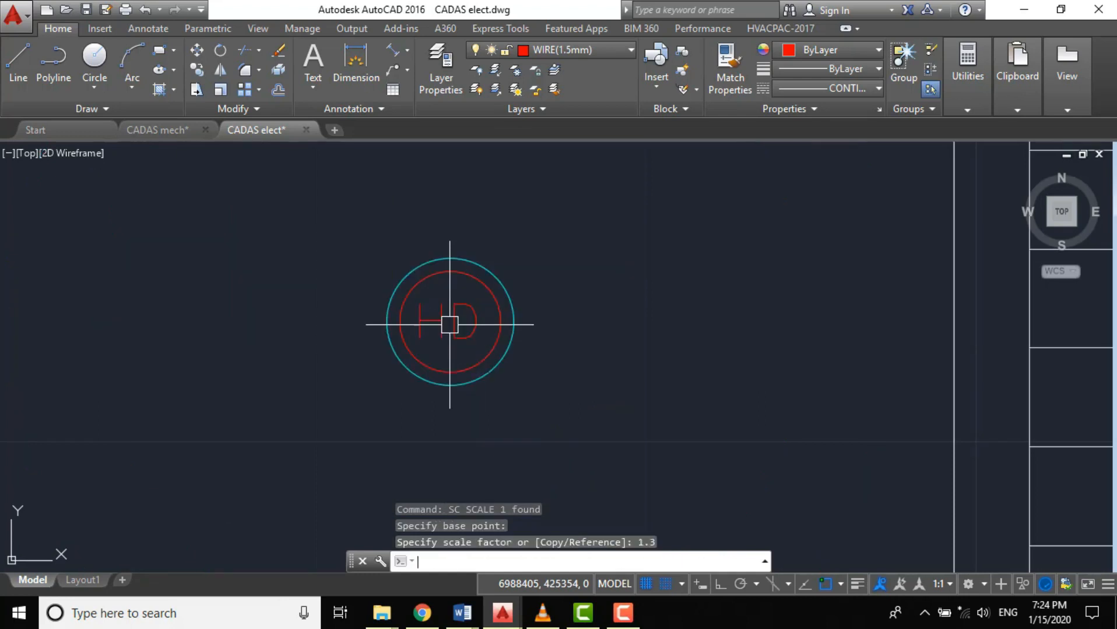